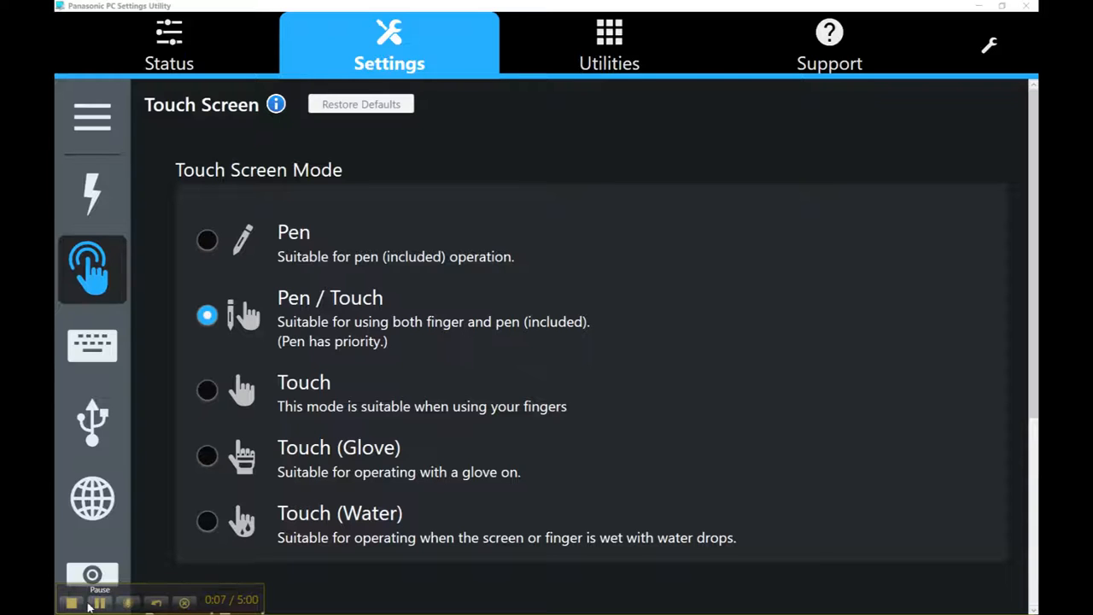
{"action": "mouse_move", "coordinate": [427, 212]}
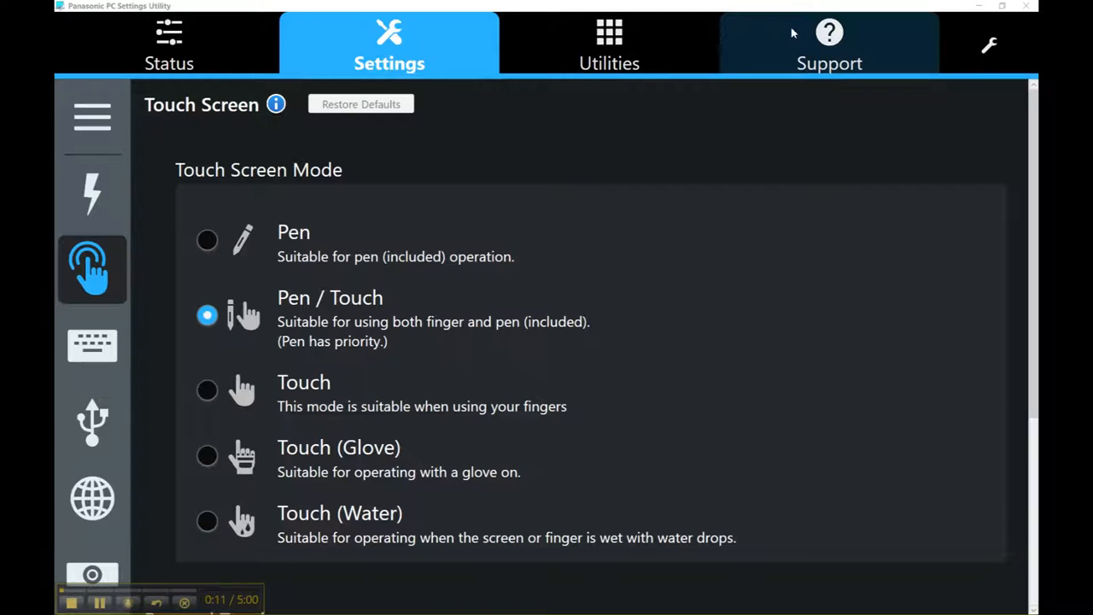
- Switch to the Support tab to show the PC Information page with its Launch PC Information Viewer button
{"action": "left_click", "coordinate": [829, 45]}
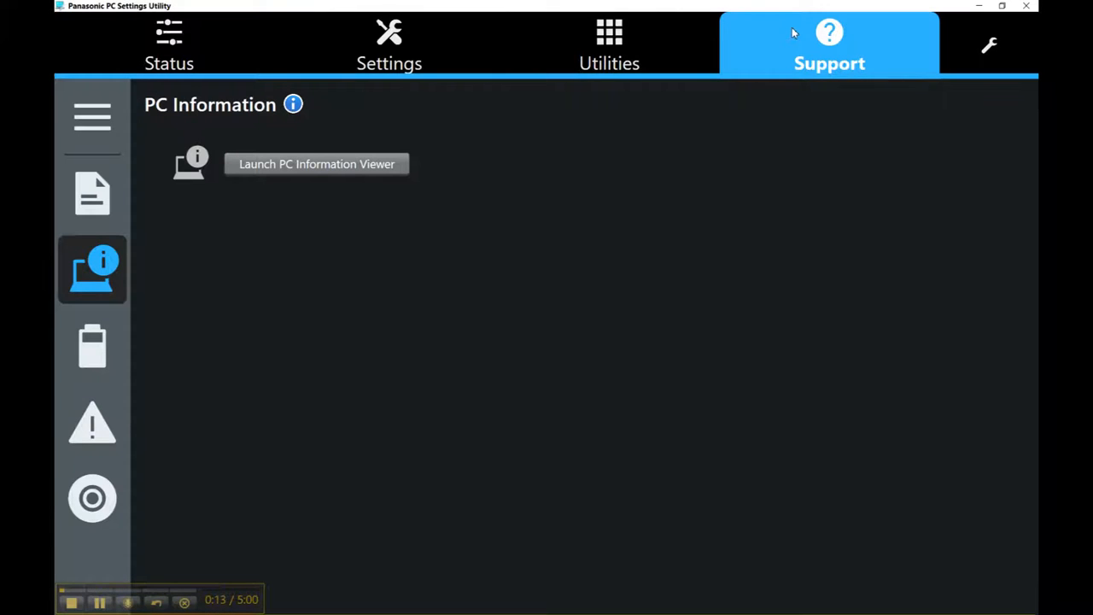
{"action": "mouse_move", "coordinate": [135, 267]}
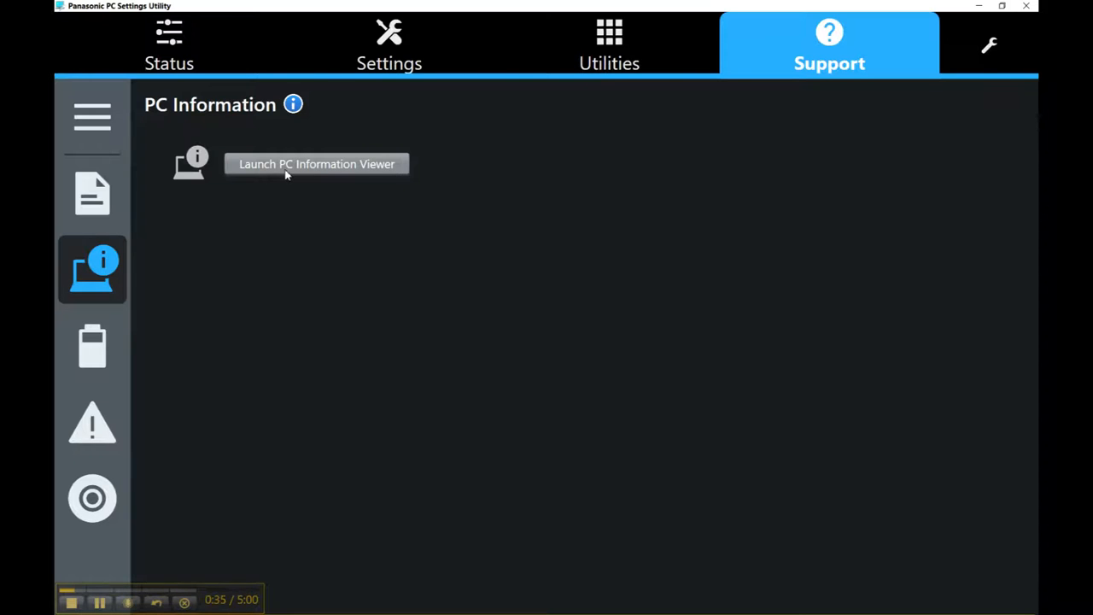
{"action": "mouse_move", "coordinate": [252, 228]}
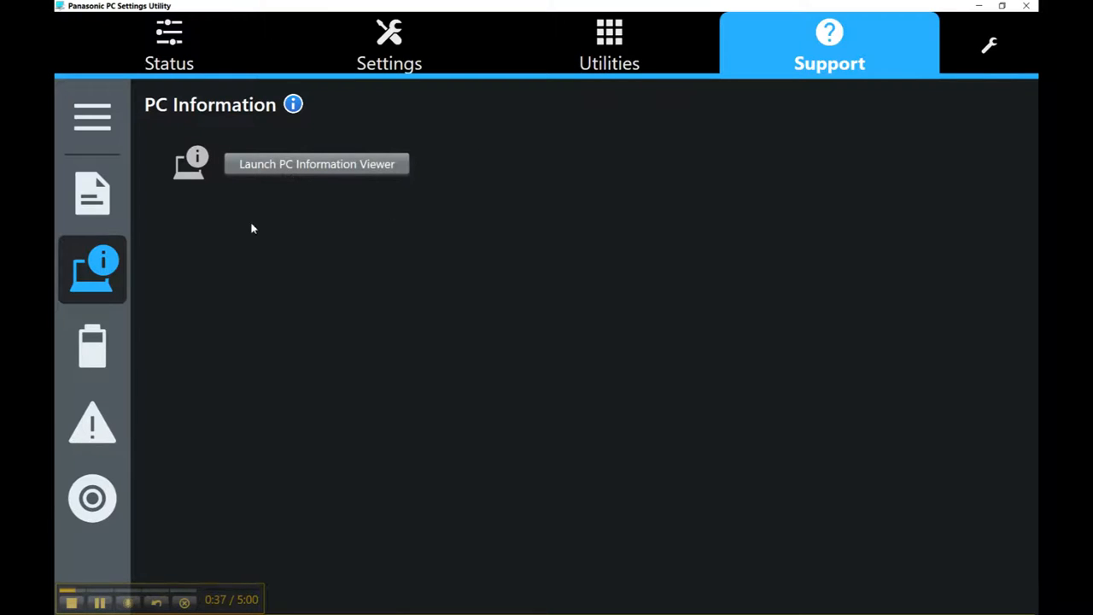
{"action": "mouse_move", "coordinate": [263, 247]}
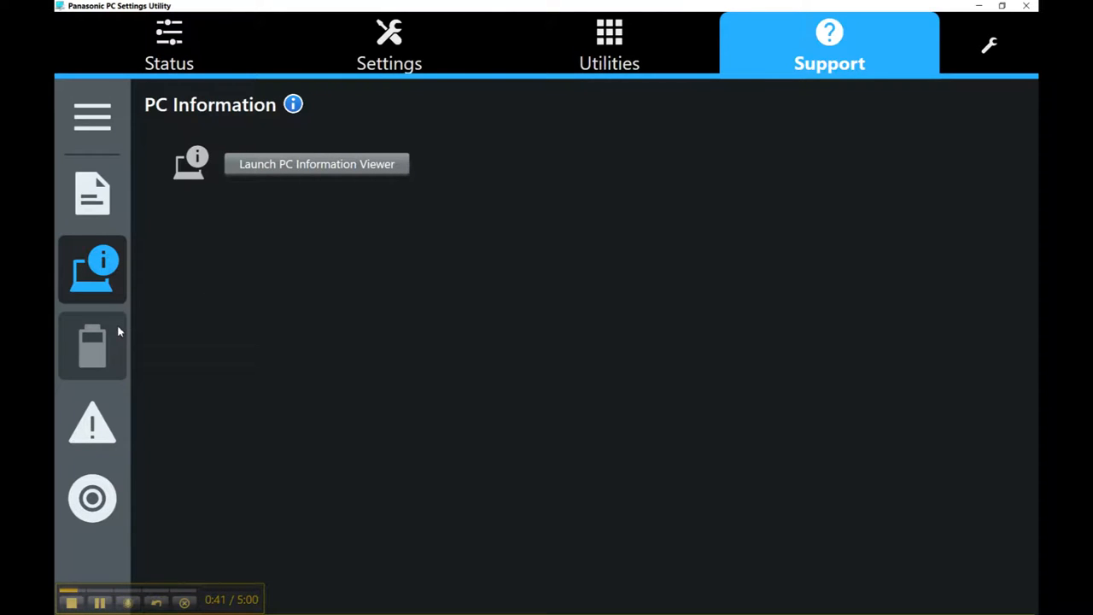
- Select the battery icon in the Support sidebar to show Battery Recalibration
{"action": "left_click", "coordinate": [91, 346]}
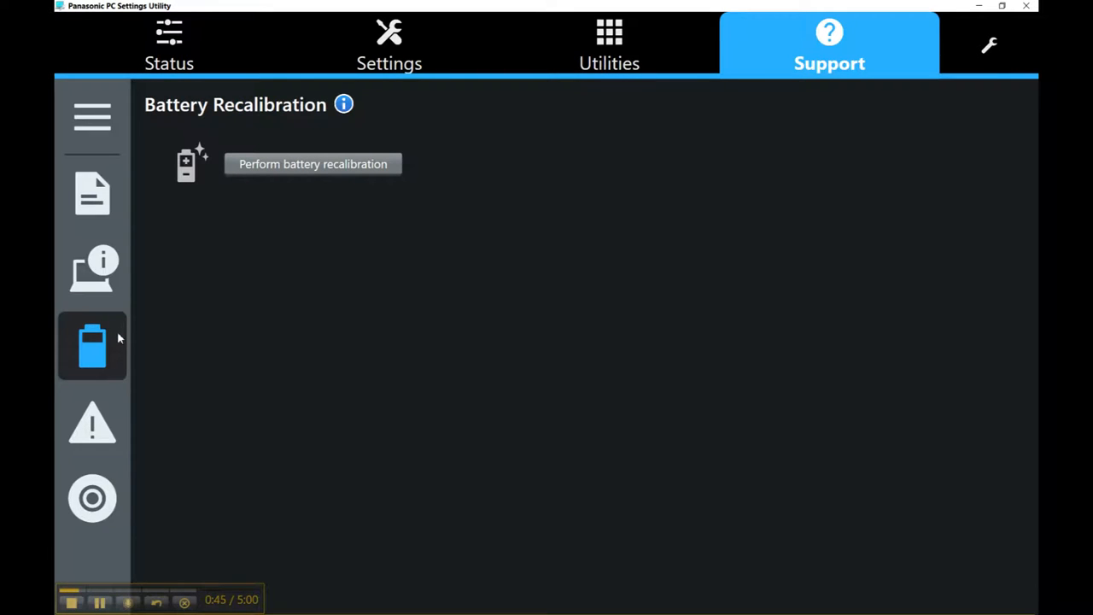
{"action": "mouse_move", "coordinate": [321, 197]}
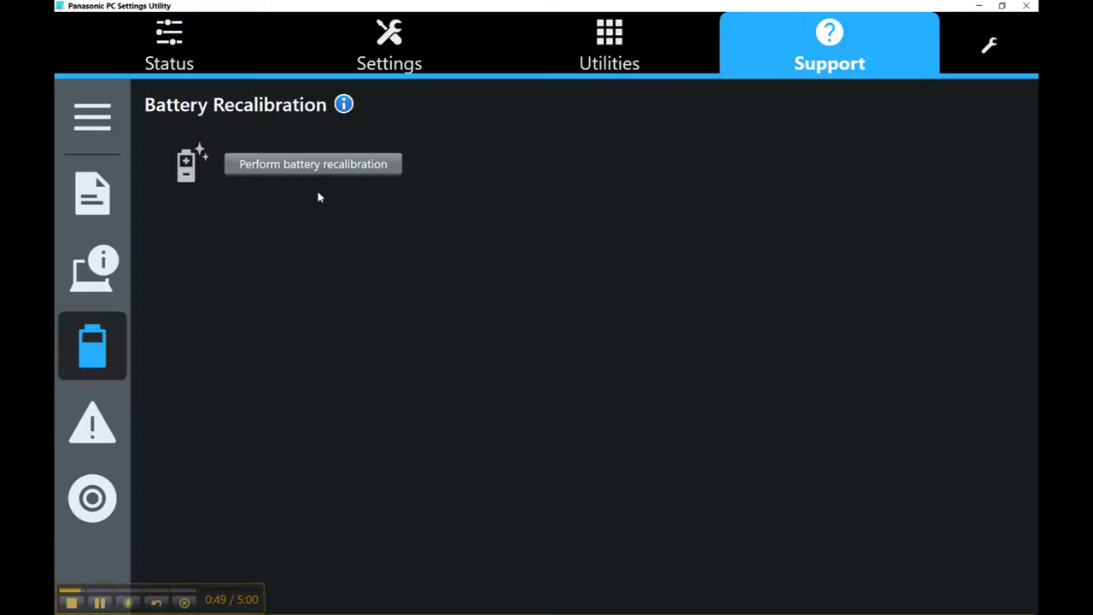
{"action": "mouse_move", "coordinate": [315, 193]}
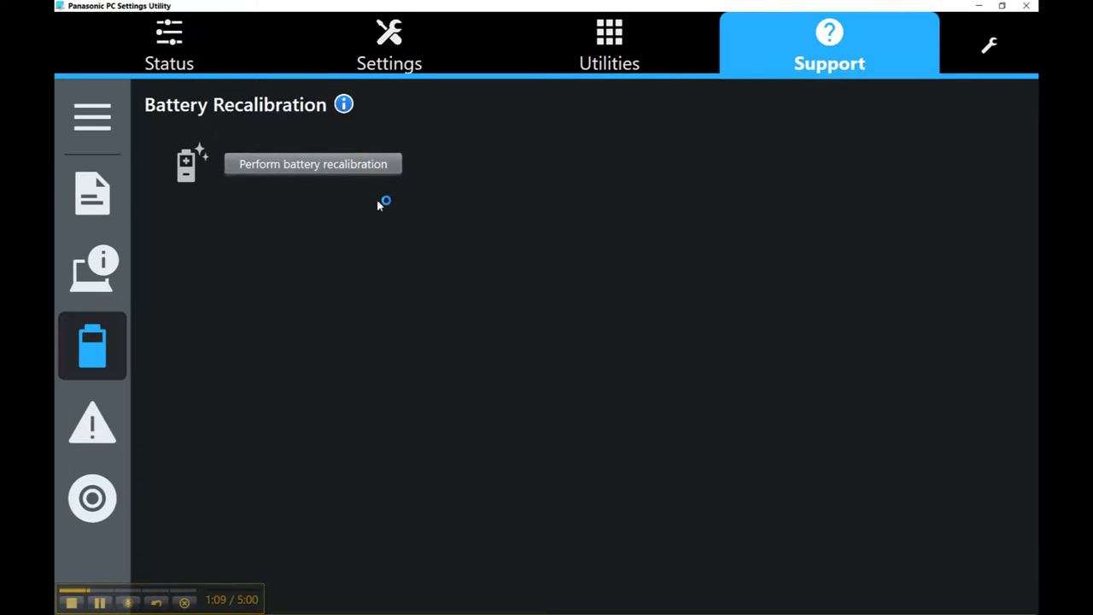
{"action": "left_click", "coordinate": [313, 164]}
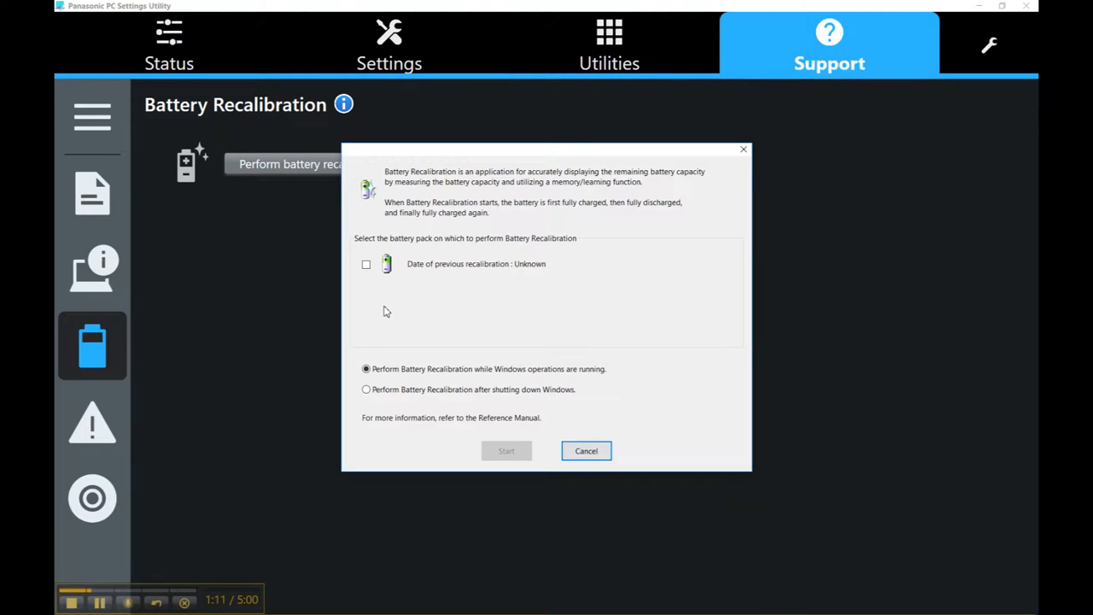
{"action": "mouse_move", "coordinate": [431, 271]}
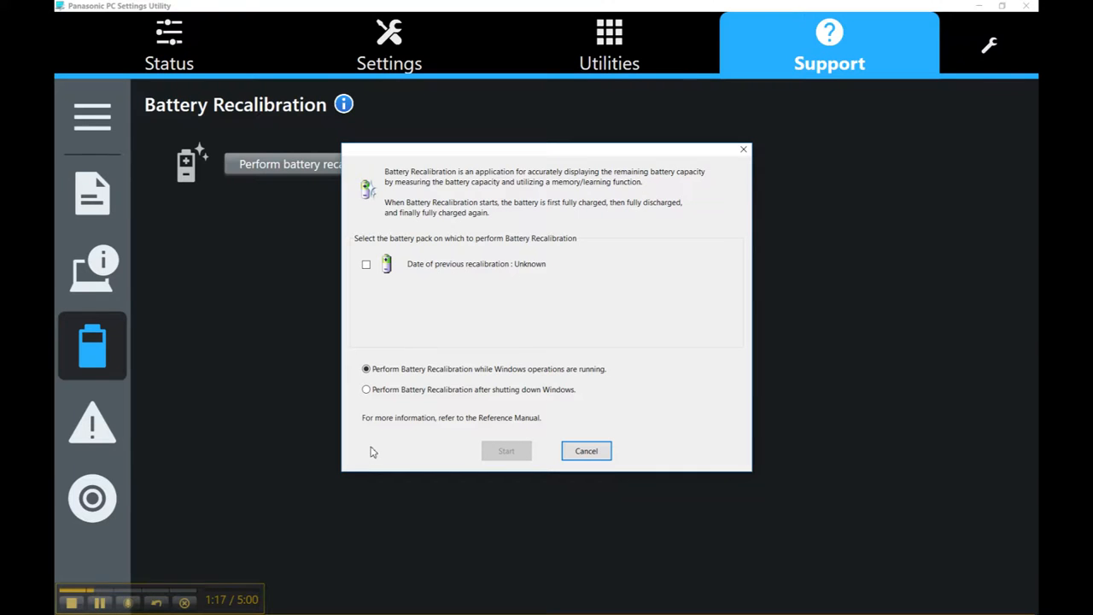
{"action": "mouse_move", "coordinate": [790, 437]}
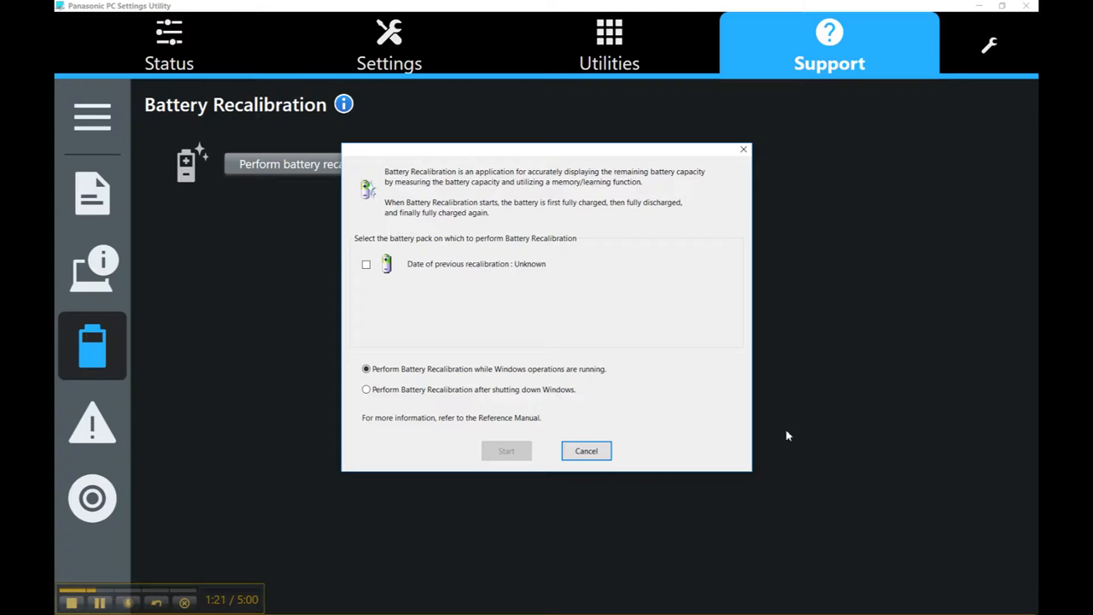
{"action": "mouse_move", "coordinate": [783, 431]}
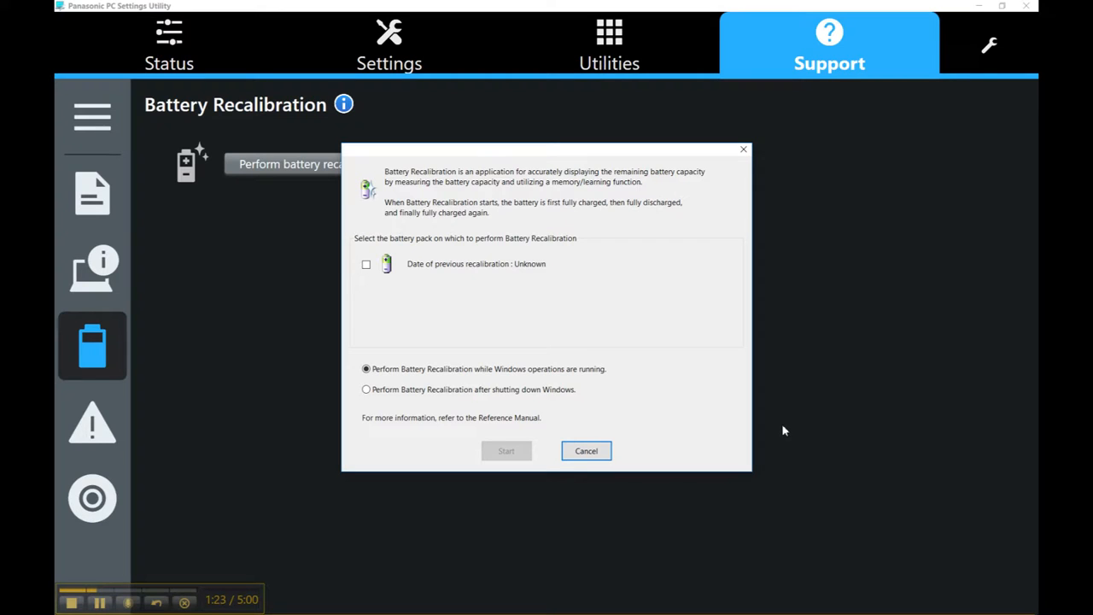
{"action": "mouse_move", "coordinate": [774, 437]}
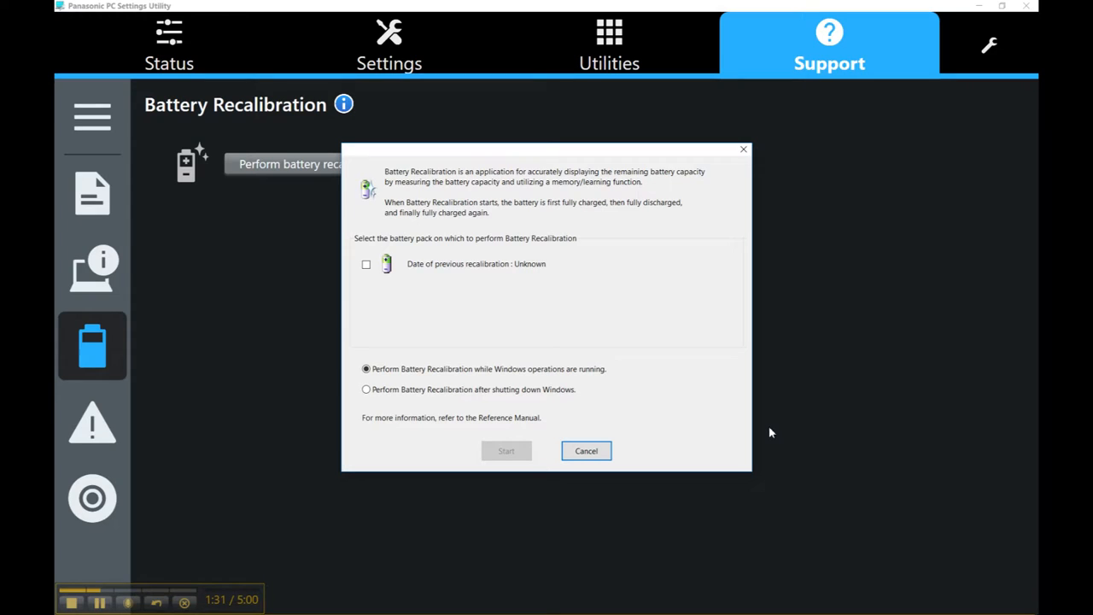
{"action": "mouse_move", "coordinate": [337, 136]}
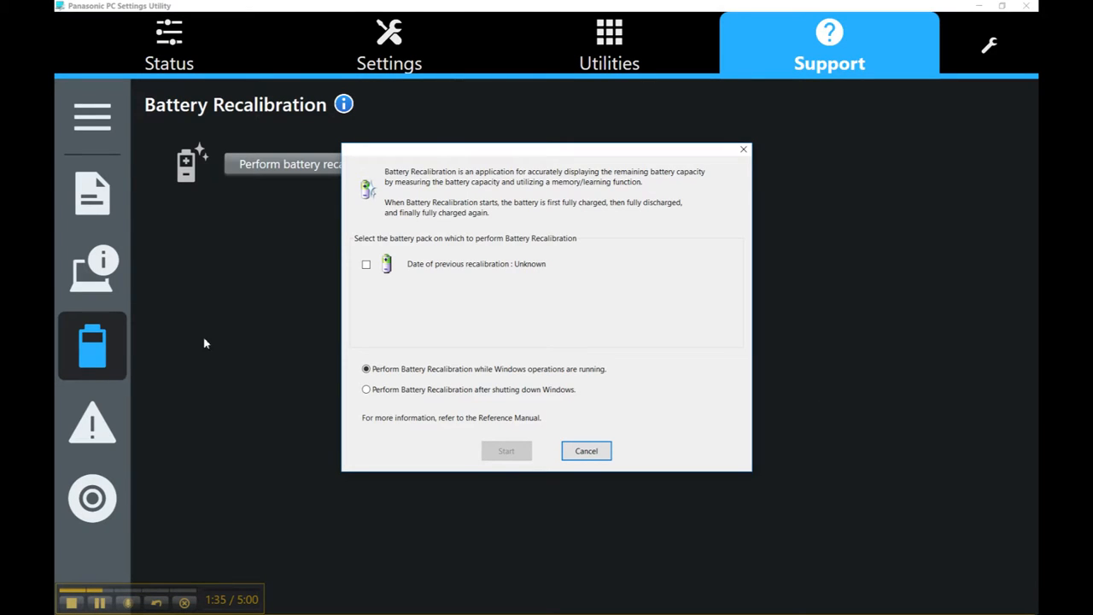
{"action": "mouse_move", "coordinate": [228, 230]}
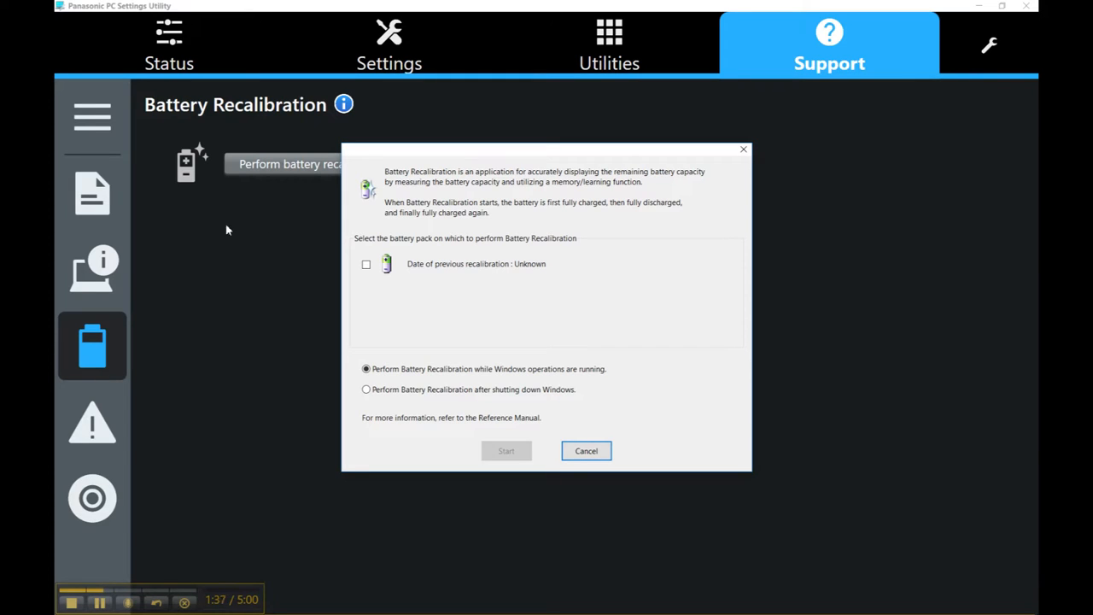
{"action": "mouse_move", "coordinate": [212, 282]}
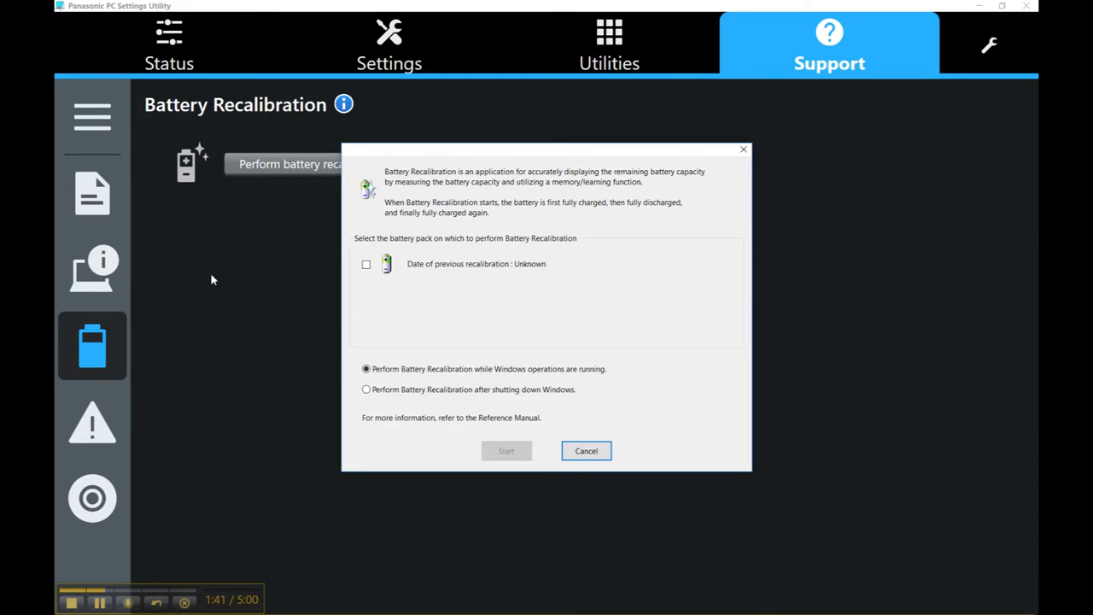
{"action": "mouse_move", "coordinate": [192, 328]}
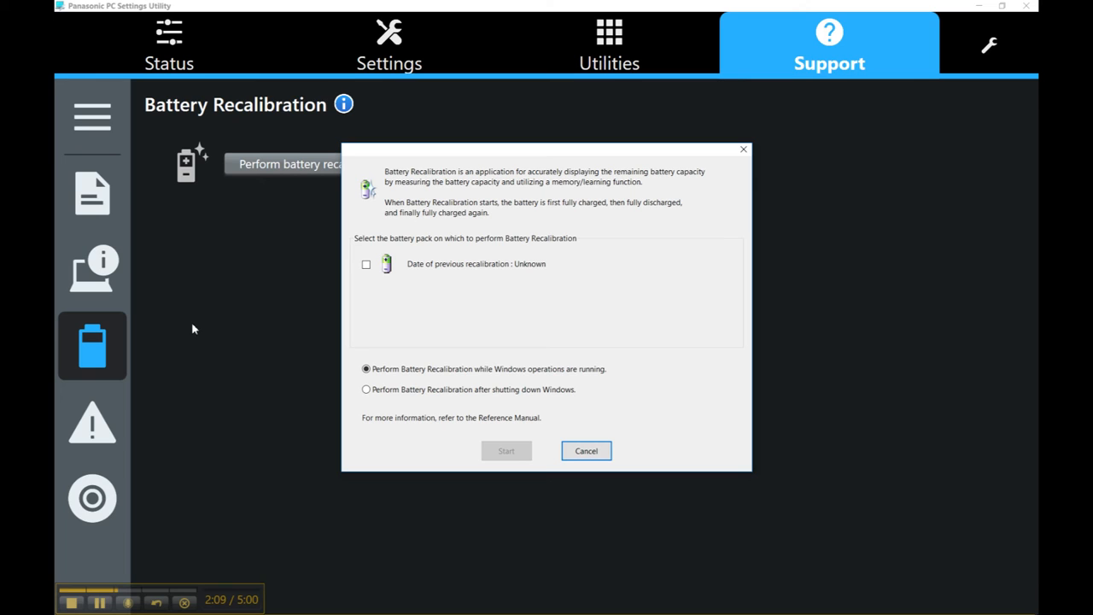
{"action": "mouse_move", "coordinate": [587, 451]}
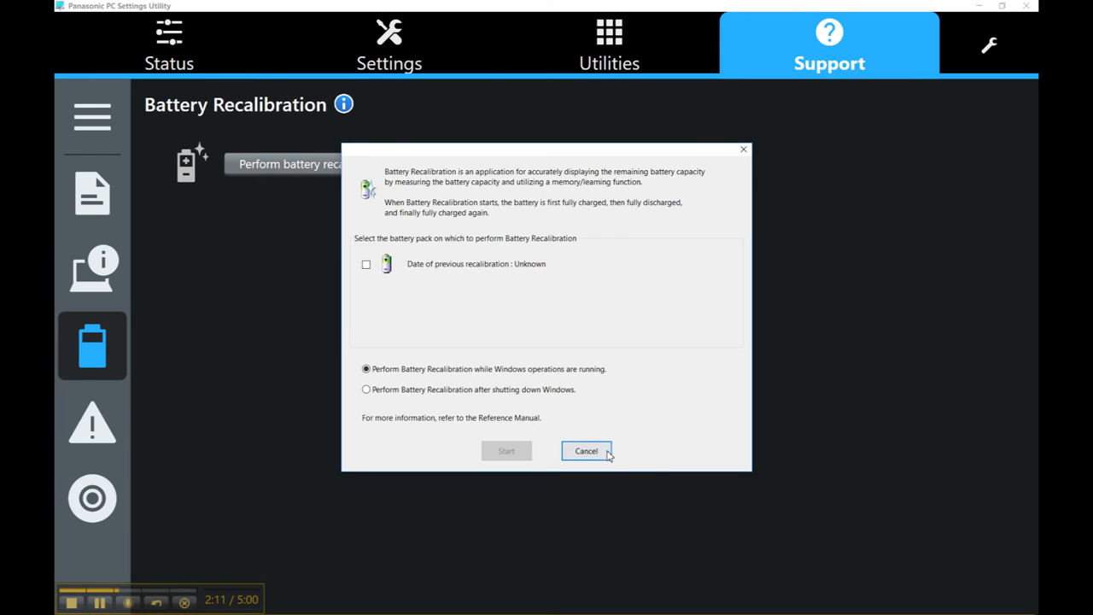
{"action": "left_click", "coordinate": [587, 451]}
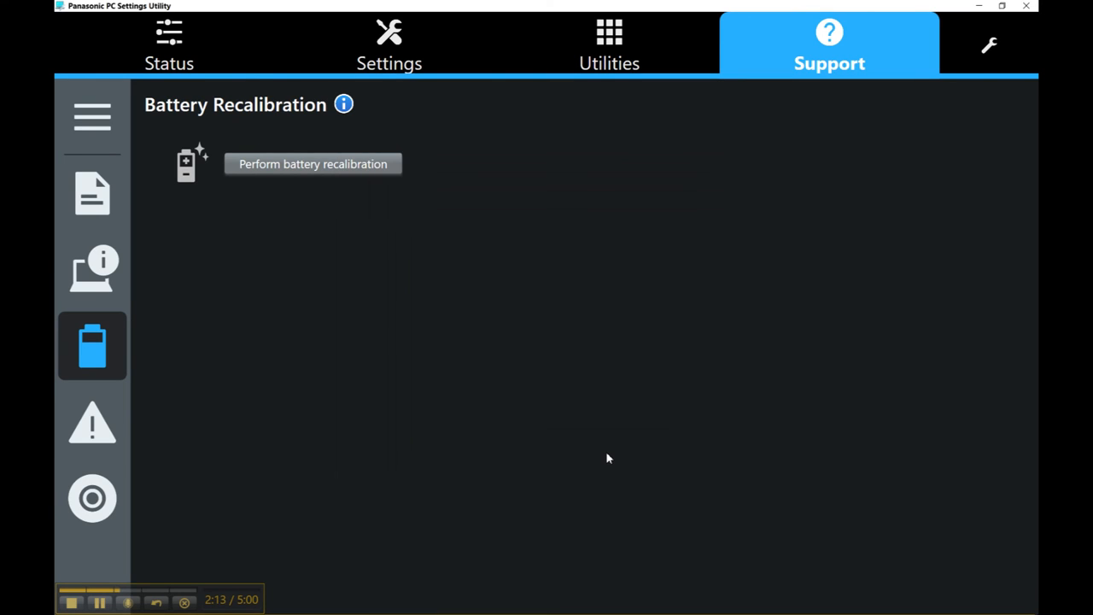